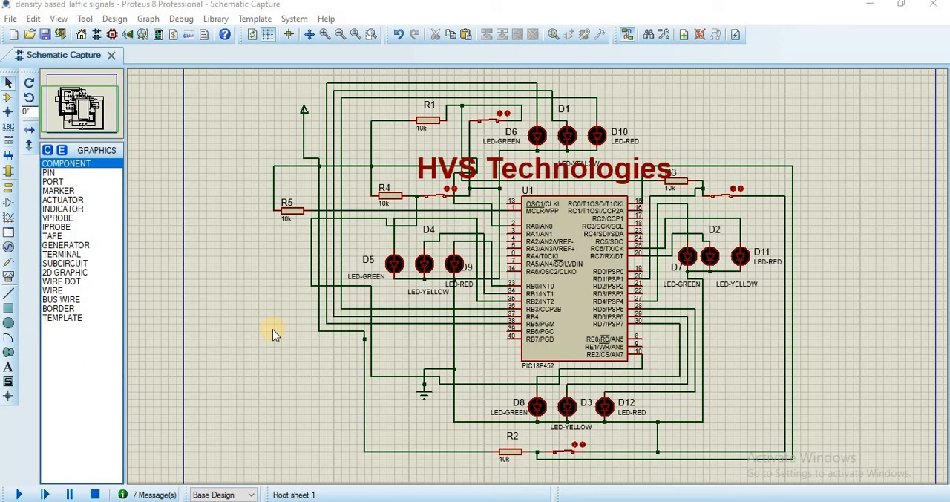
mouse_move(299, 353)
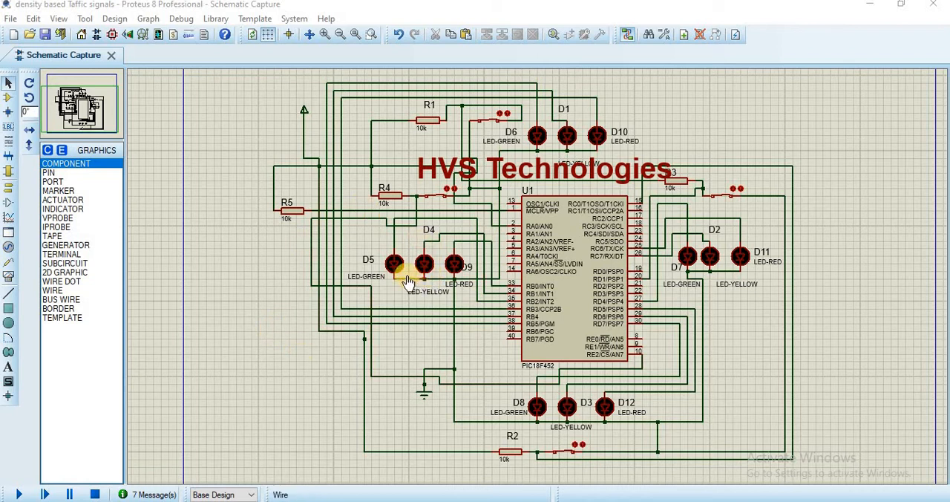
Step: Bring up the Edit Component dialog for the PIC18F452 (U1)
left_click(419, 264)
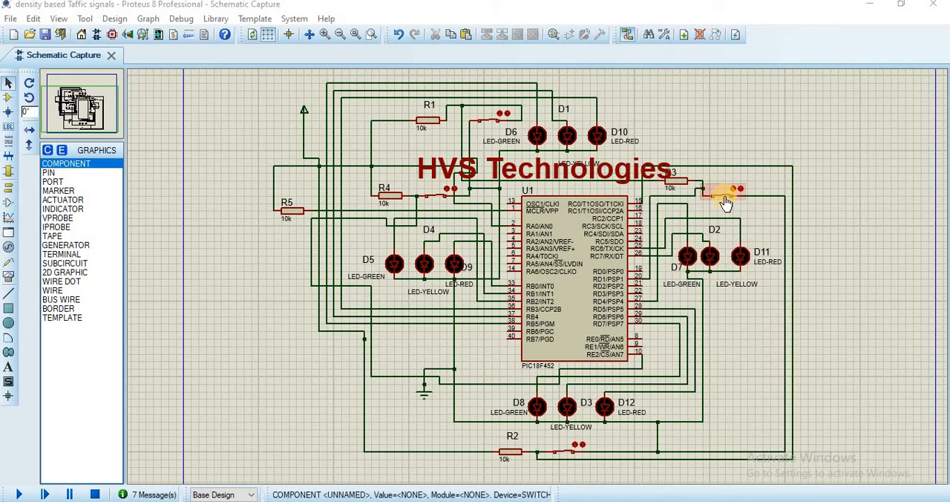
mouse_move(703, 233)
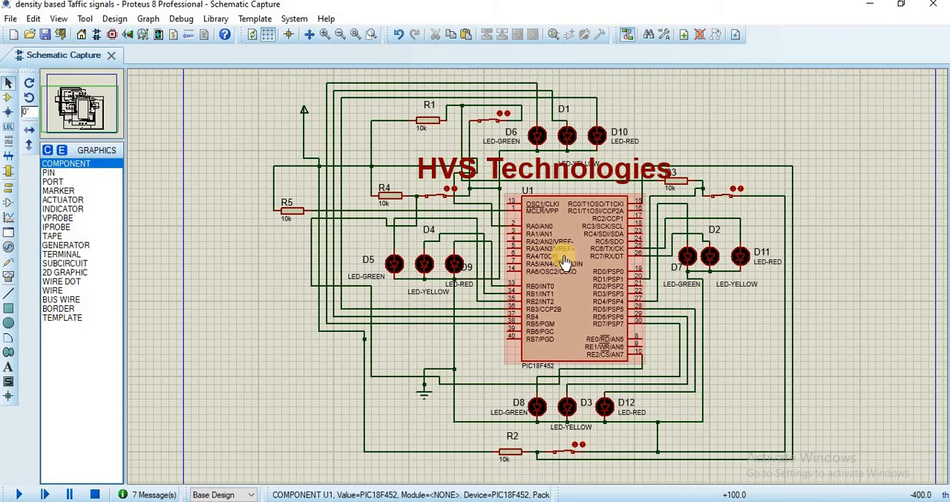
double_click(550, 258)
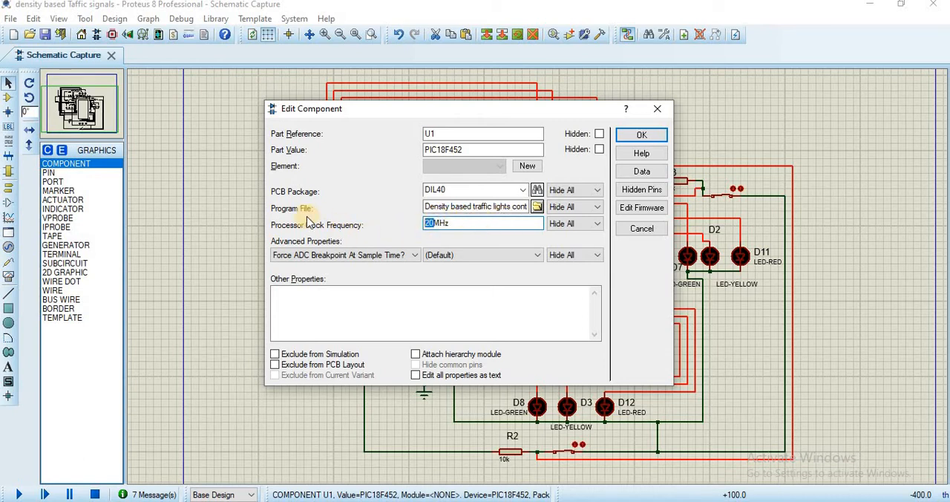
mouse_move(290, 215)
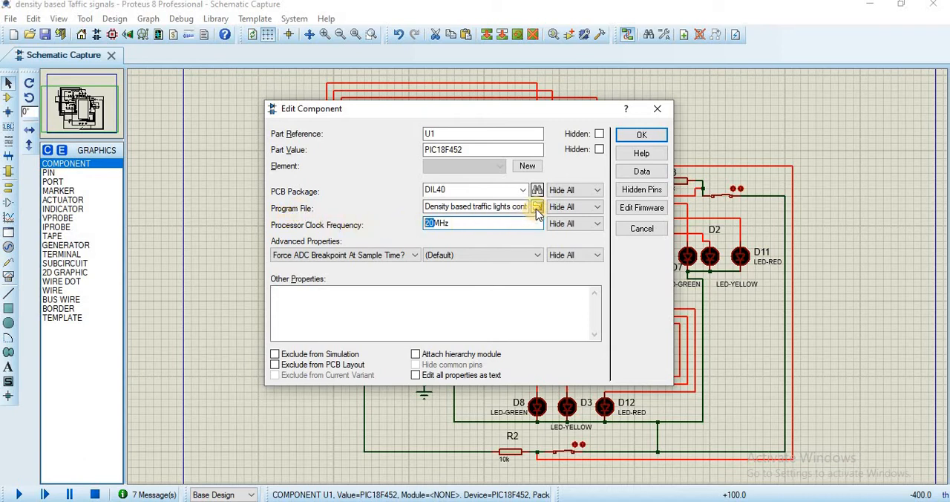
Step: Assign 'Density based traffic lights controlling system.hex' as U1's program file and confirm
left_click(537, 206)
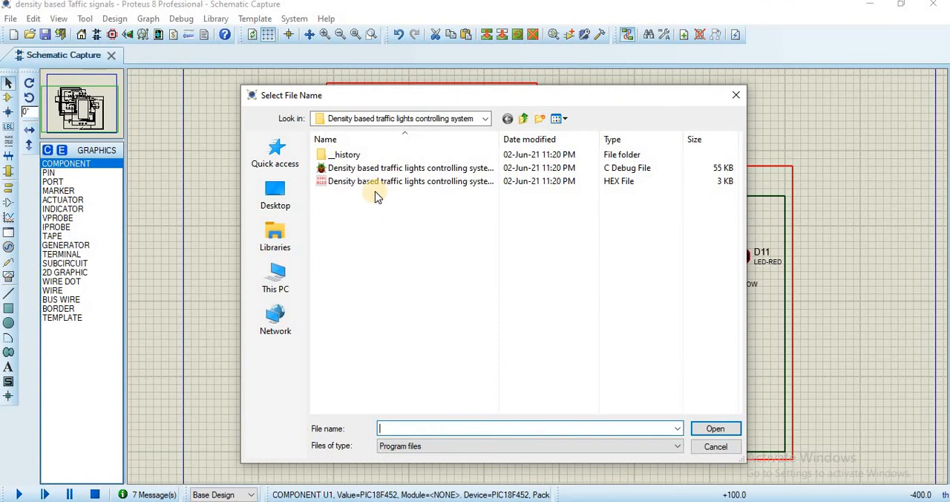
mouse_move(380, 186)
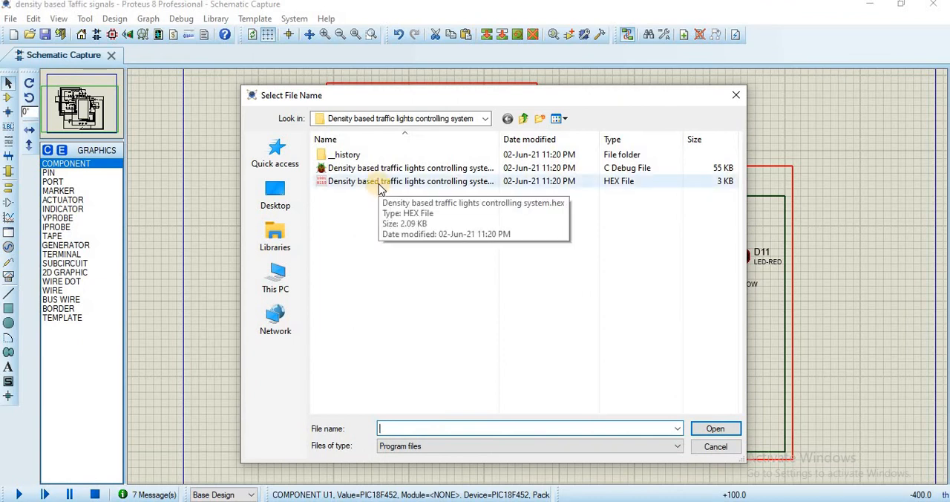
double_click(403, 181)
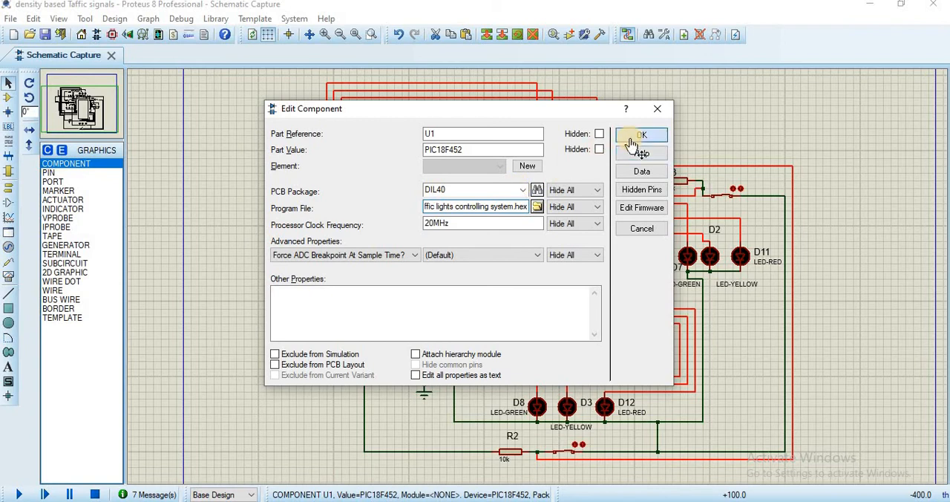
left_click(641, 136)
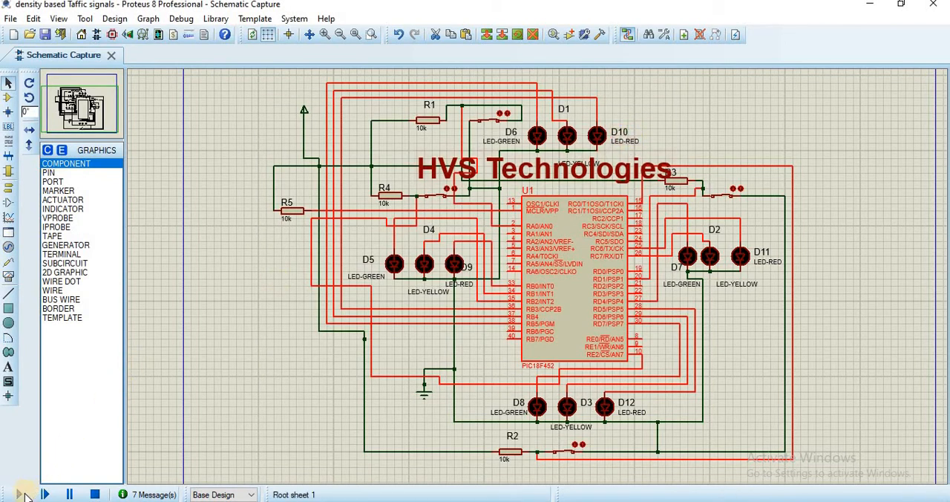
left_click(17, 493)
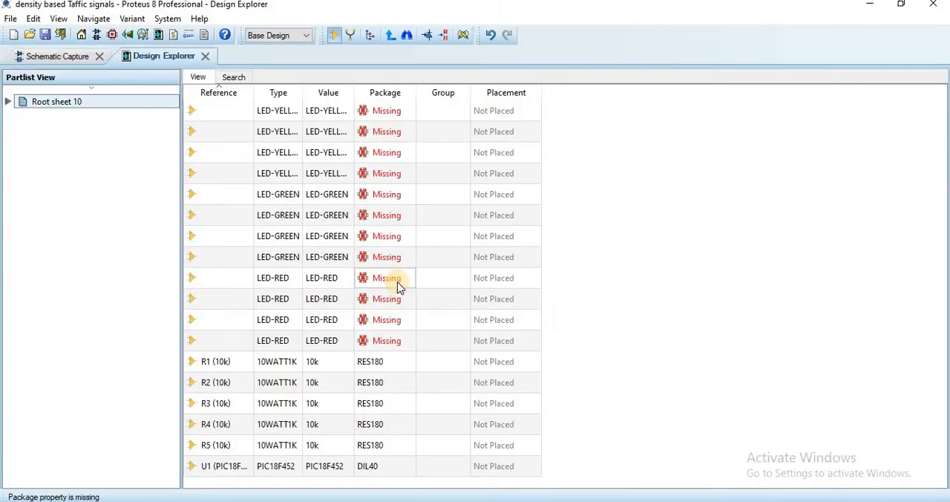
mouse_move(57, 62)
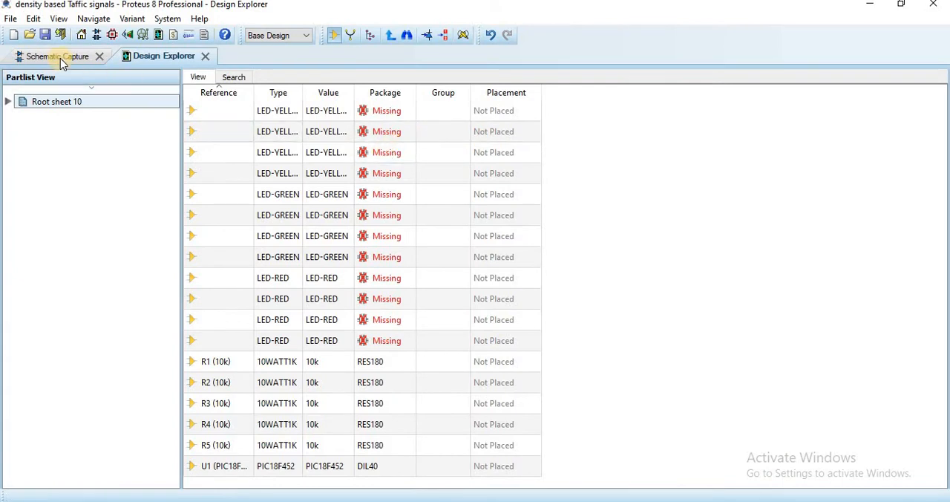
Step: Return to Schematic Capture where the traffic signal simulation runs, LEDs cycling per switches
left_click(55, 55)
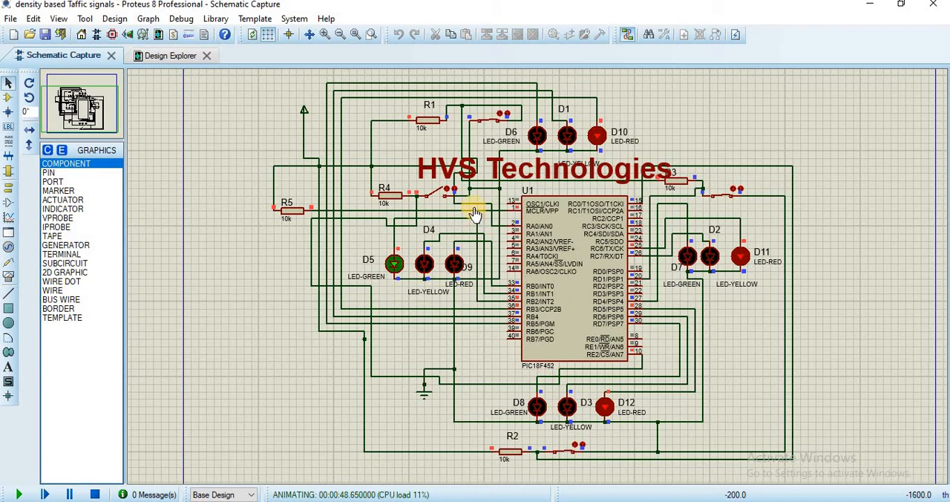
mouse_move(594, 439)
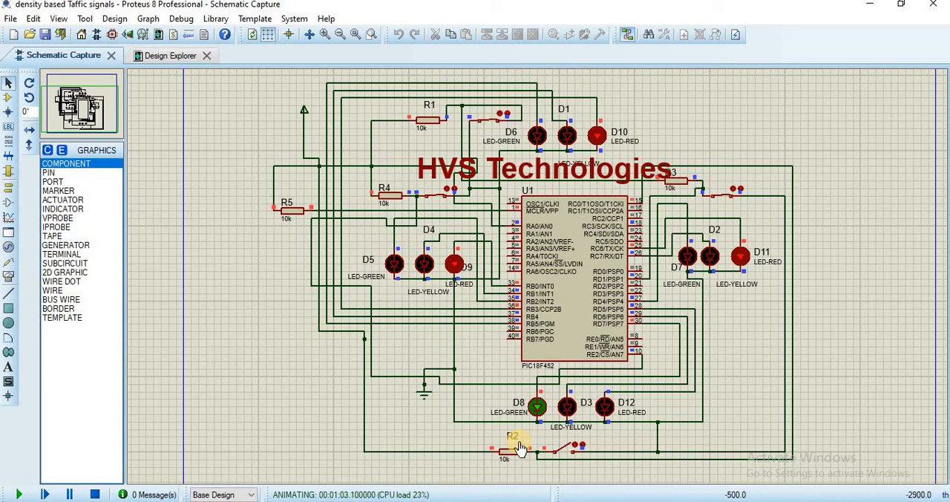
mouse_move(724, 199)
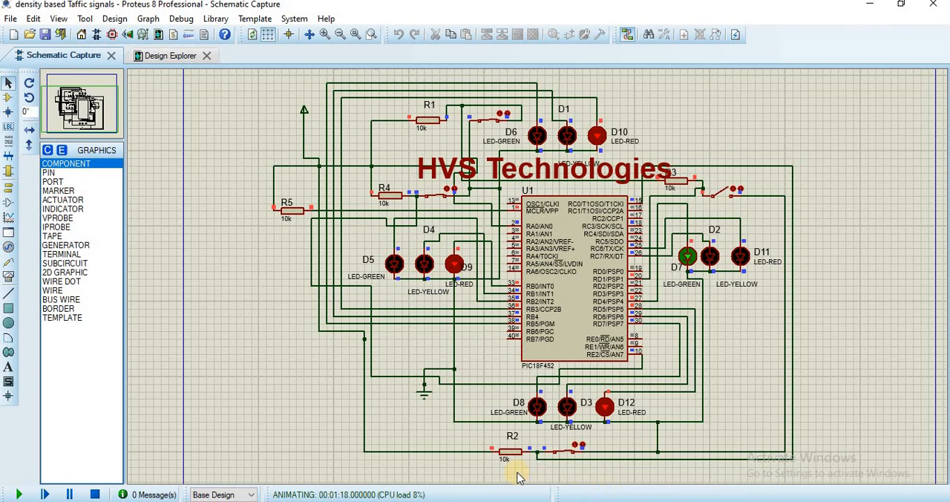
mouse_move(571, 478)
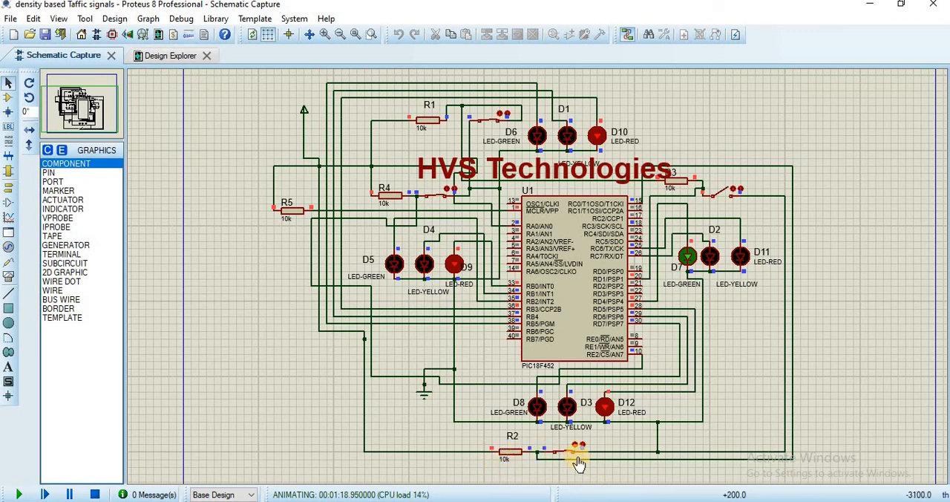